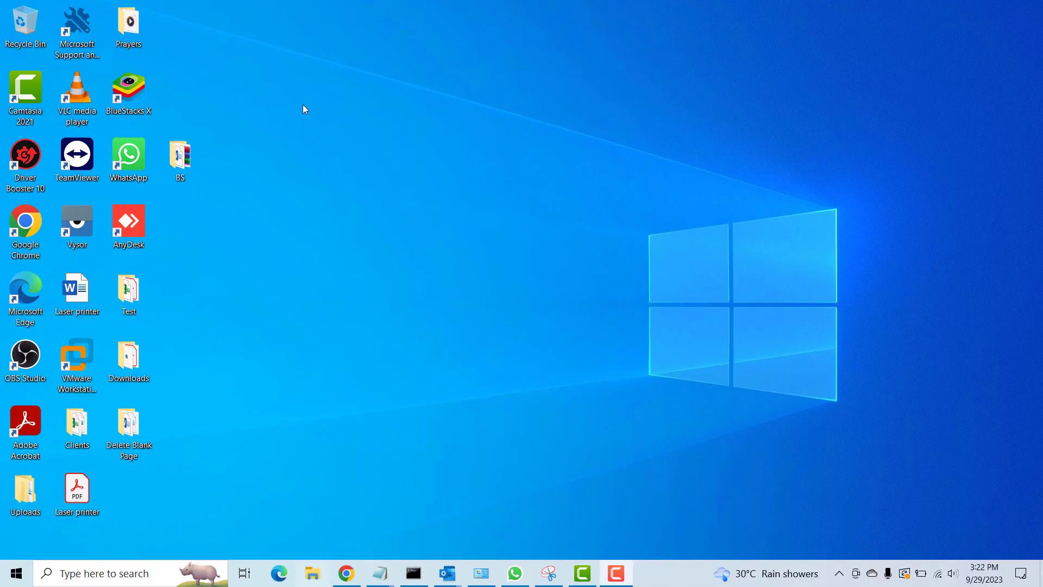
mouse_move(289, 6)
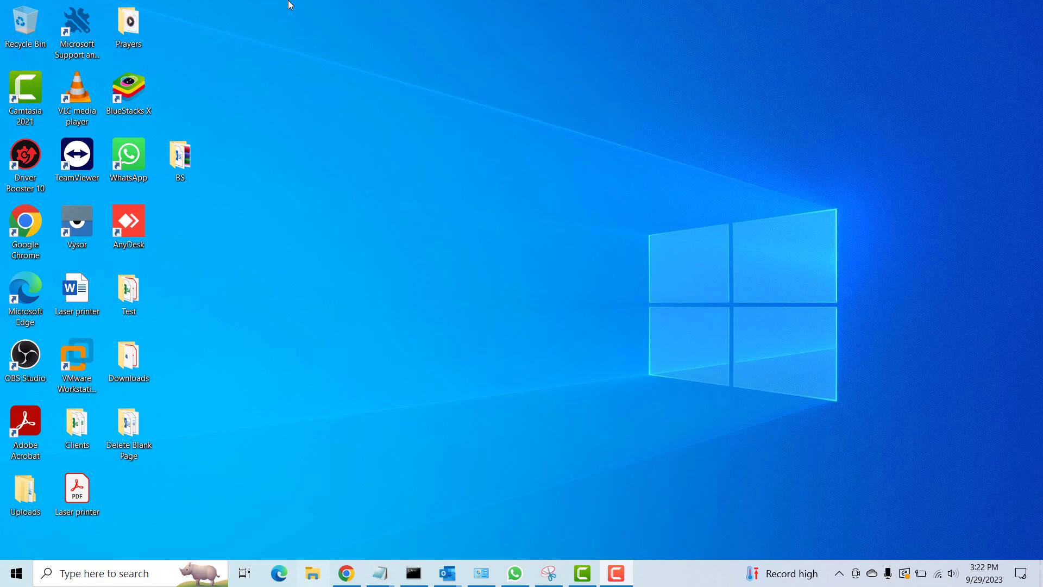
mouse_move(281, 21)
type("winver")
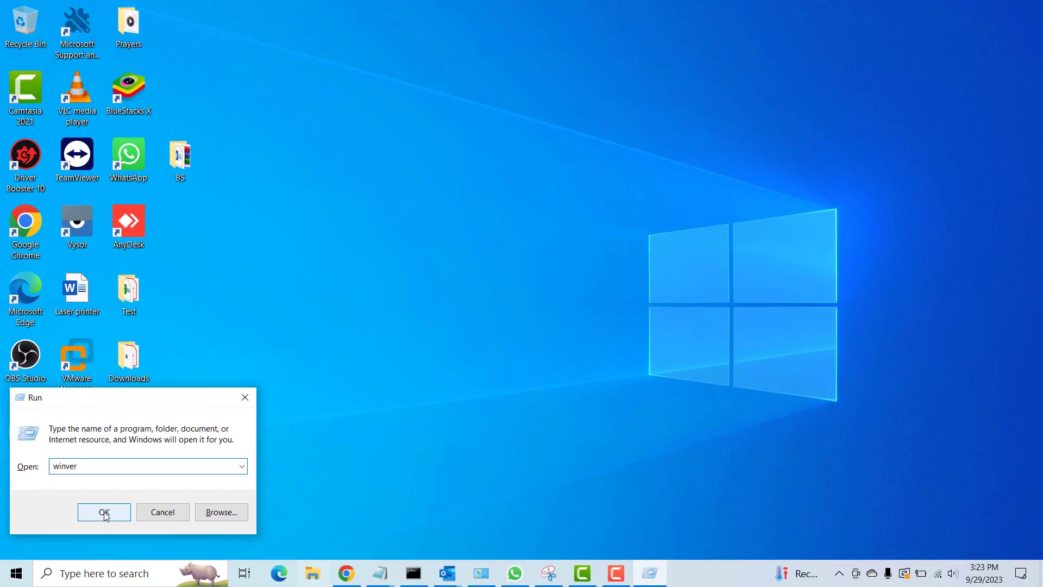
Run winver and bring the About Windows dialog into view on the desktop.
left_click(103, 512)
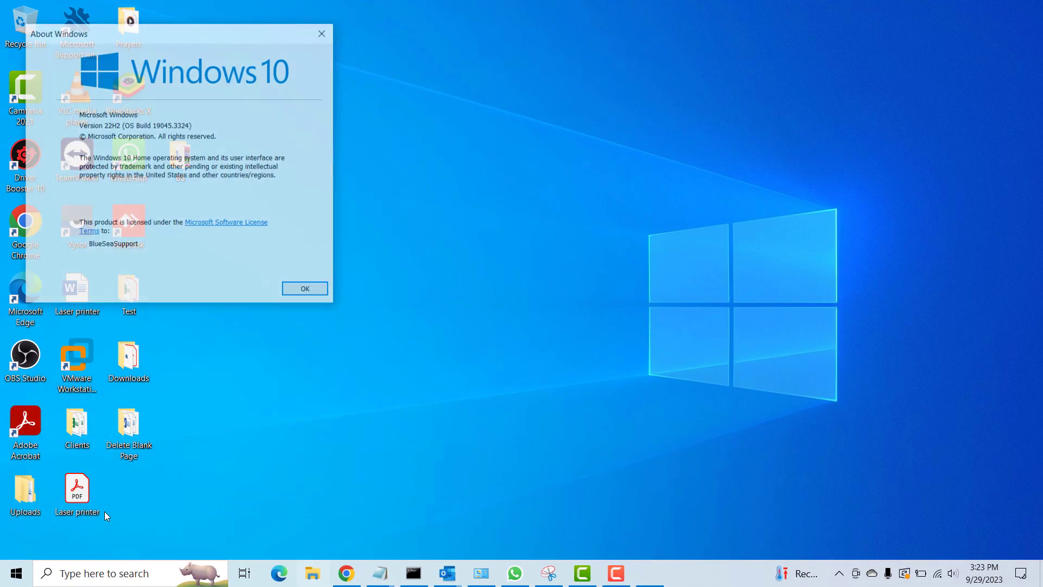
left_click_drag(60, 33, 232, 135)
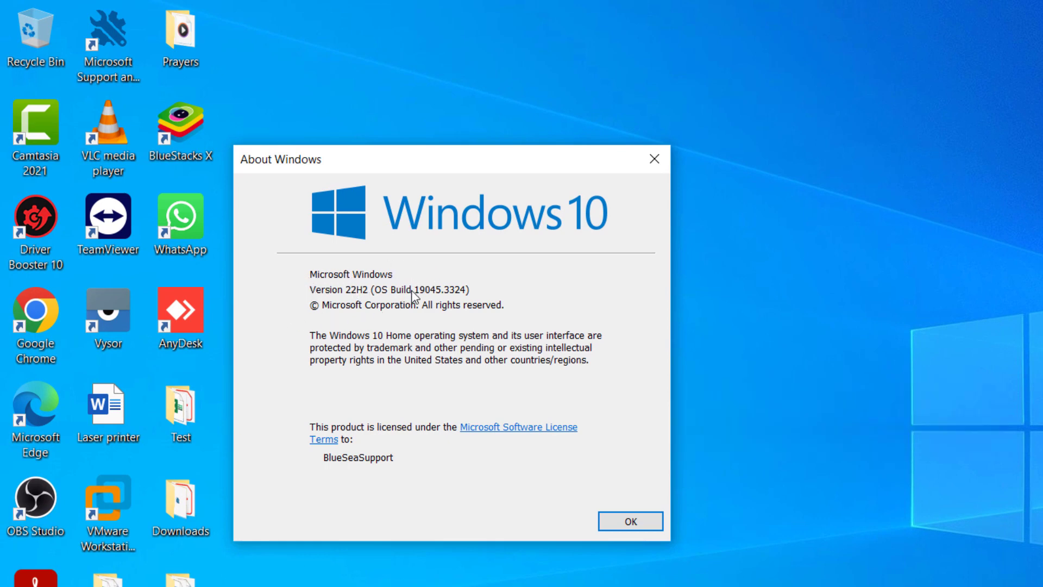
mouse_move(400, 371)
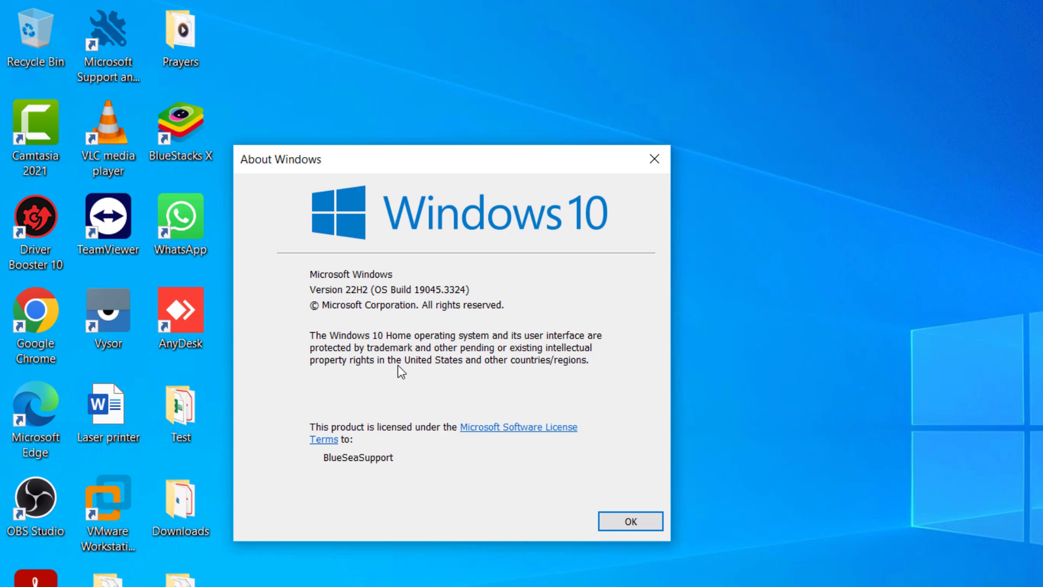
mouse_move(467, 333)
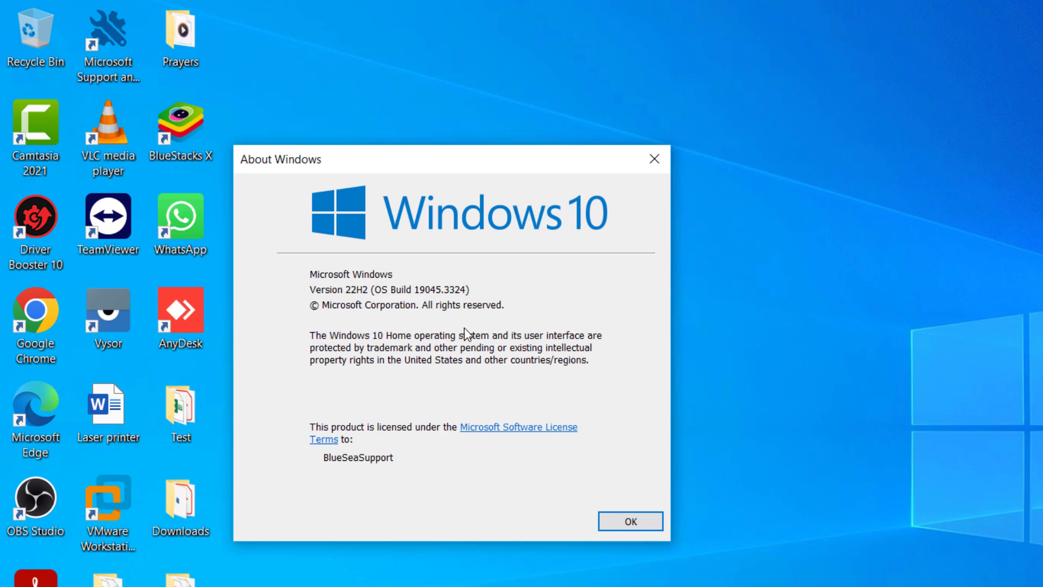
mouse_move(592, 451)
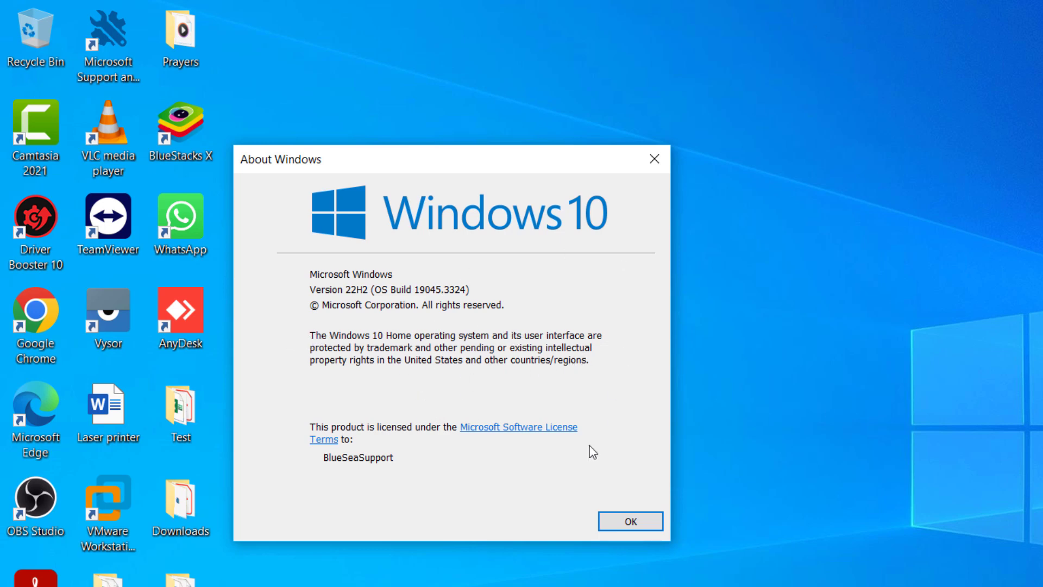
mouse_move(521, 268)
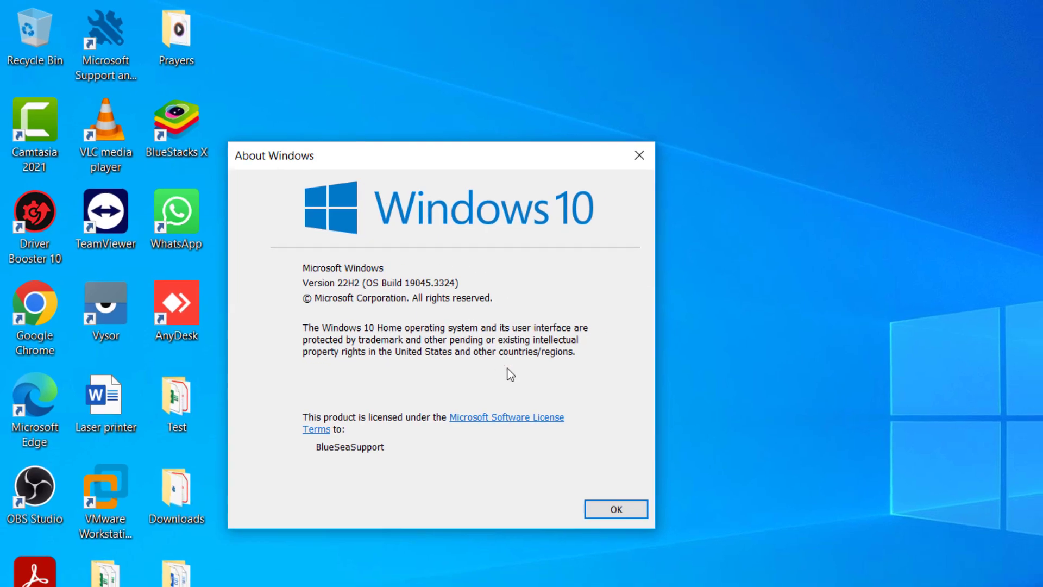
Dismiss the About Windows dialog with OK to return to the desktop.
left_click(613, 509)
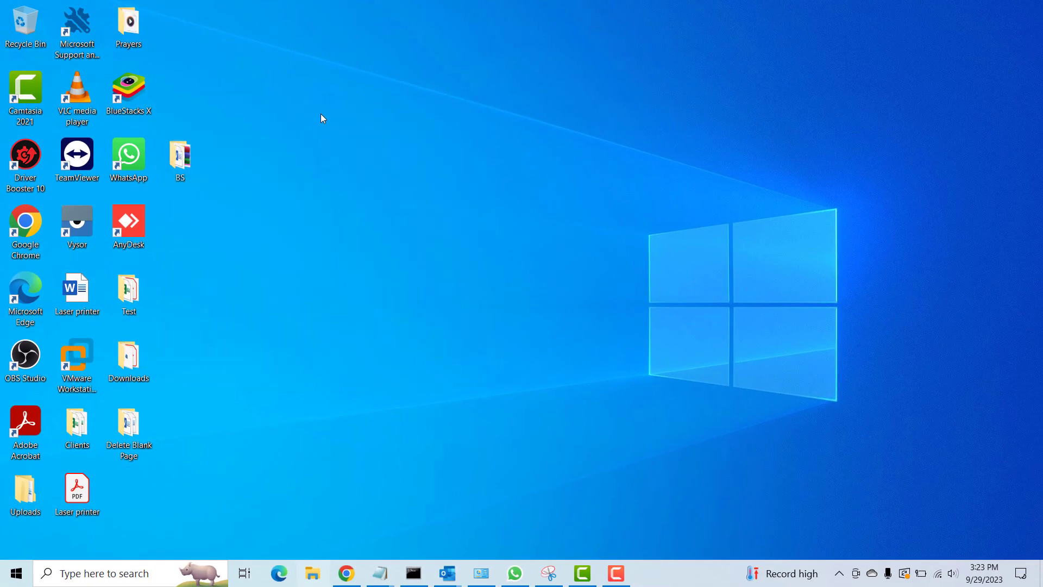
mouse_move(289, 290)
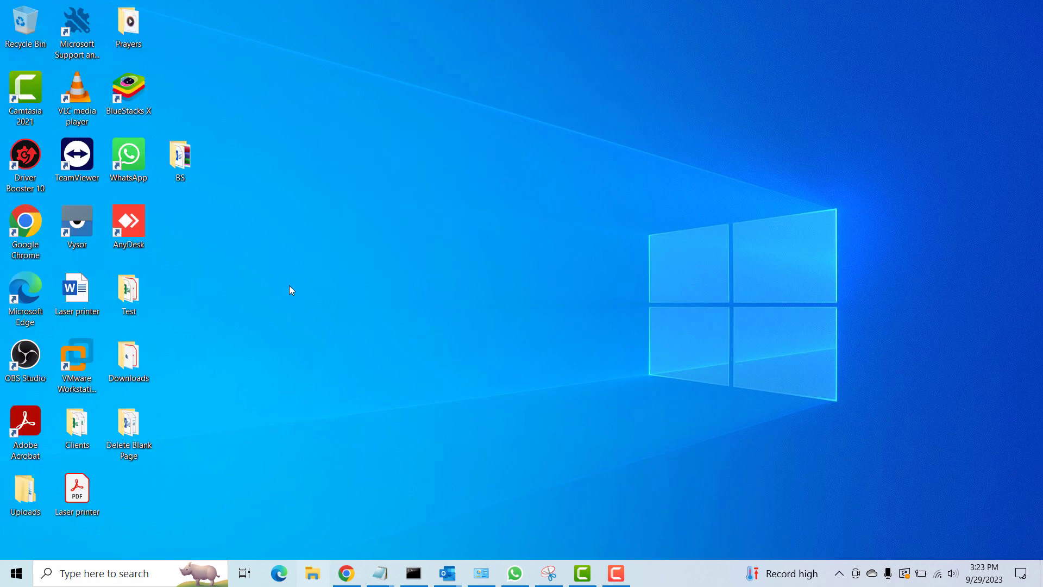
mouse_move(314, 572)
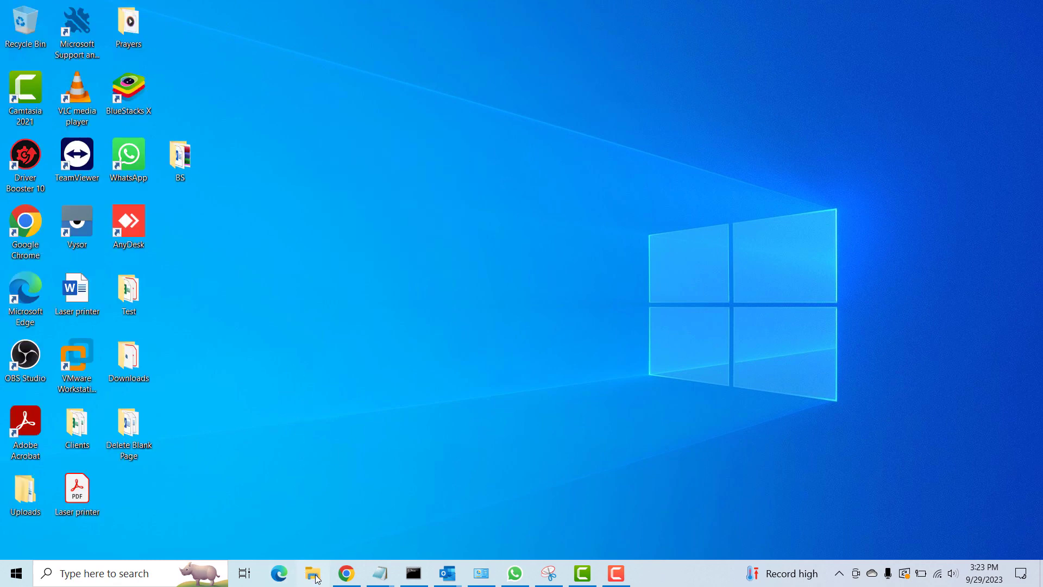
mouse_move(314, 572)
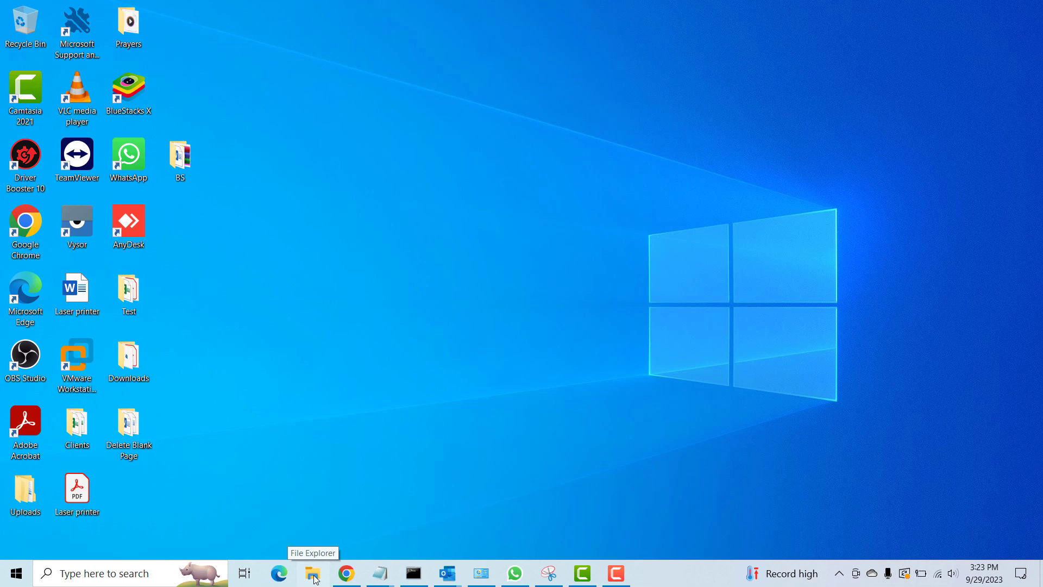
Show This PC in File Explorer and bring up its context menu to reach Properties.
left_click(313, 572)
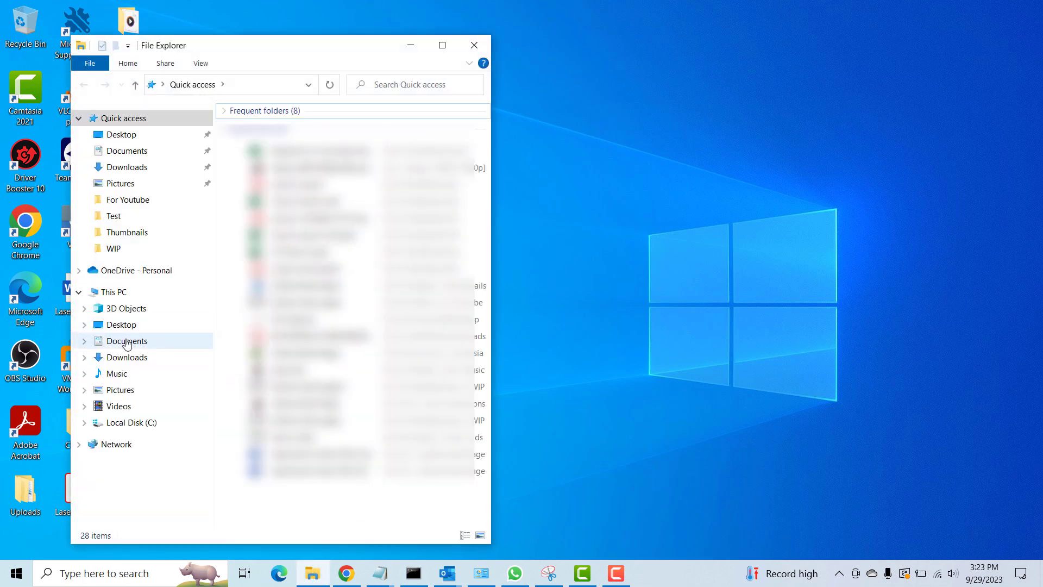
left_click(113, 291)
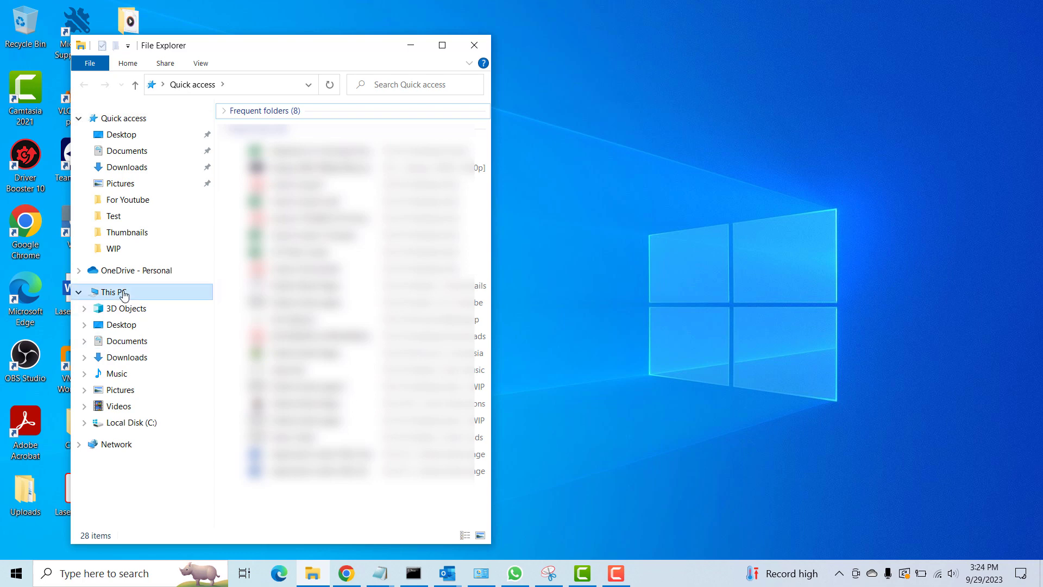
left_click(114, 292)
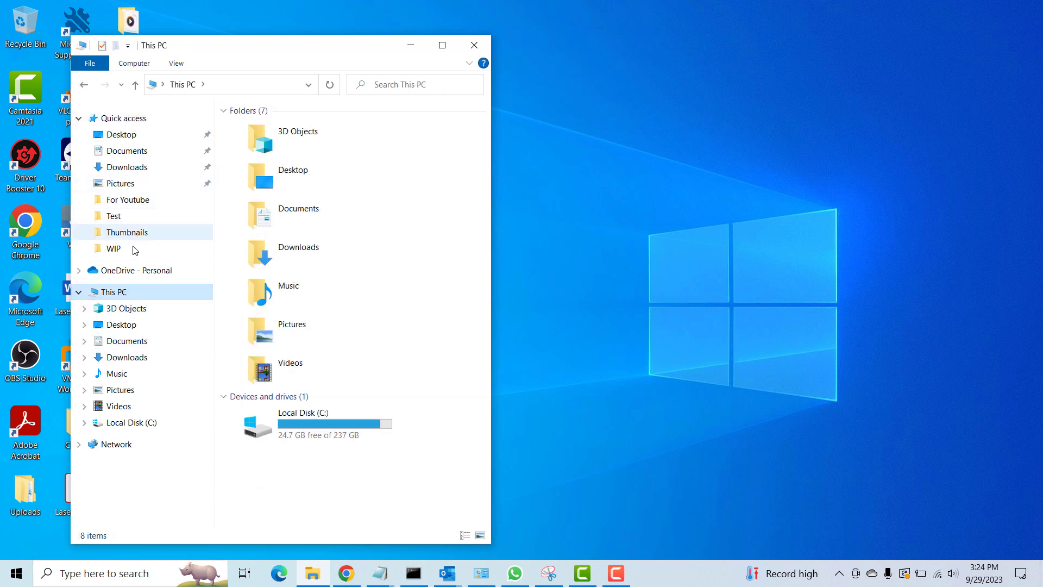
right_click(111, 291)
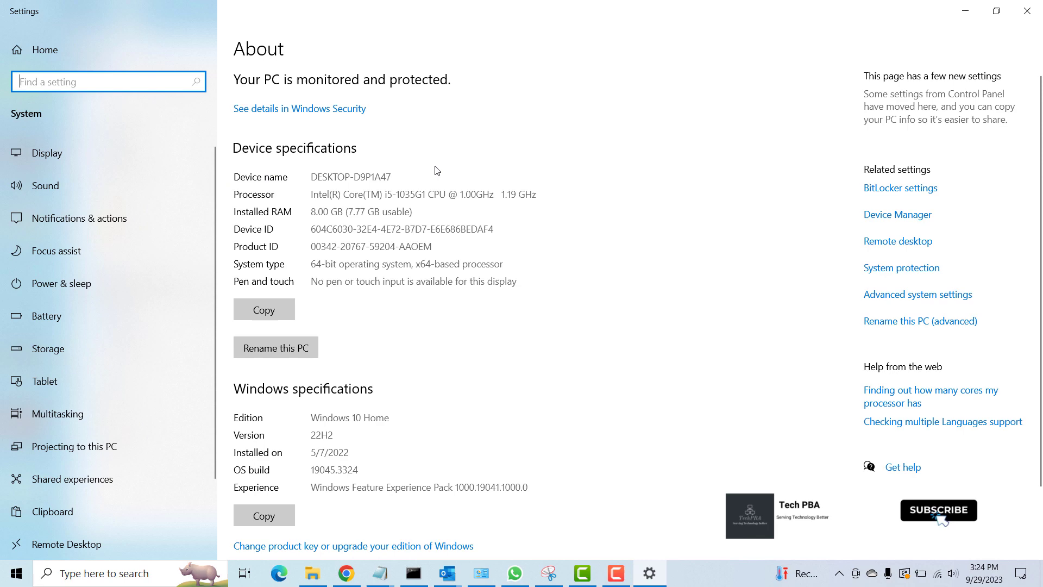
Scroll the Settings About page down to the Windows specifications section.
scroll("down", 3)
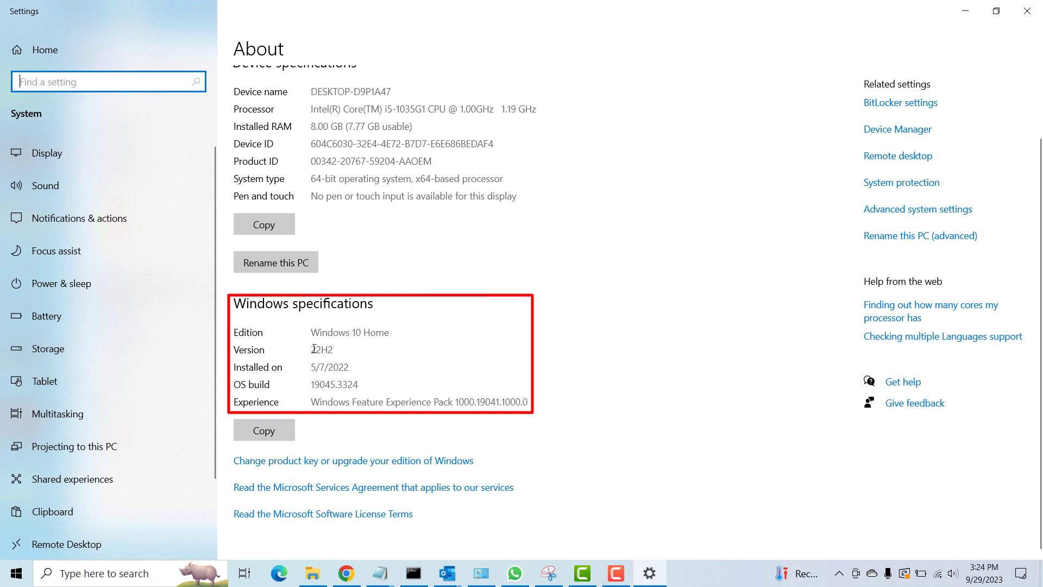
mouse_move(248, 348)
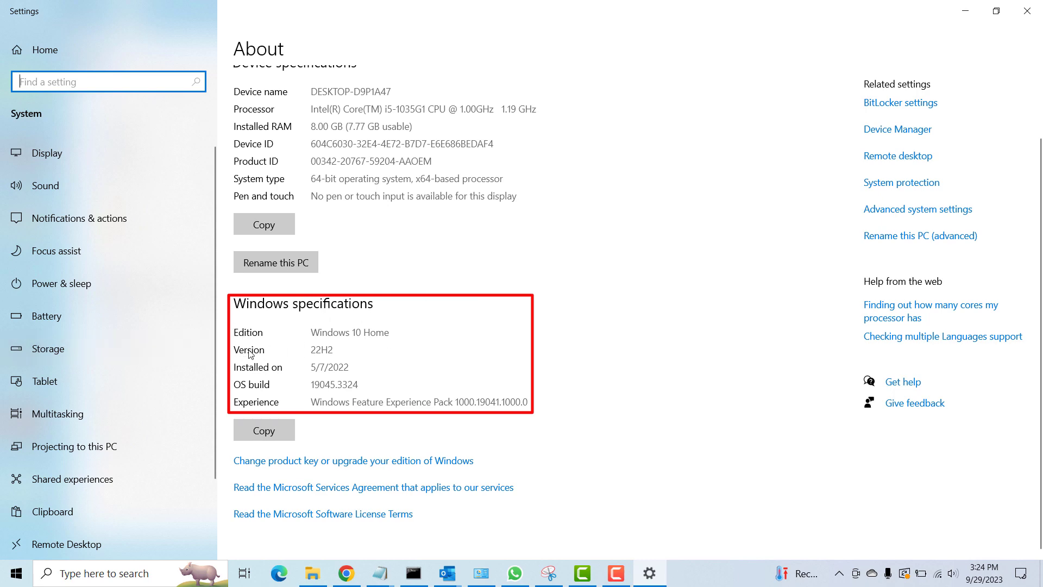
mouse_move(235, 388)
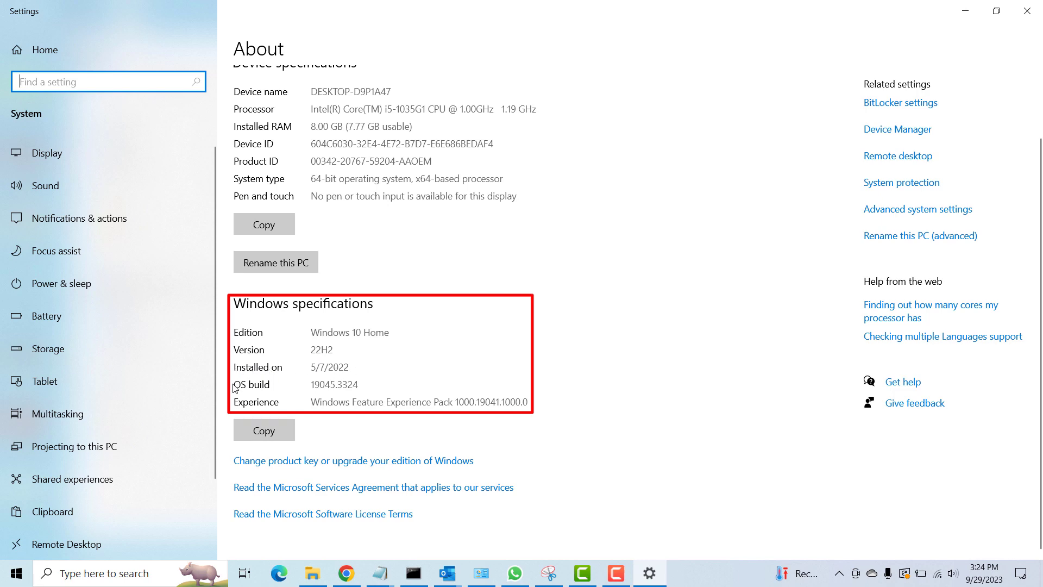
mouse_move(226, 417)
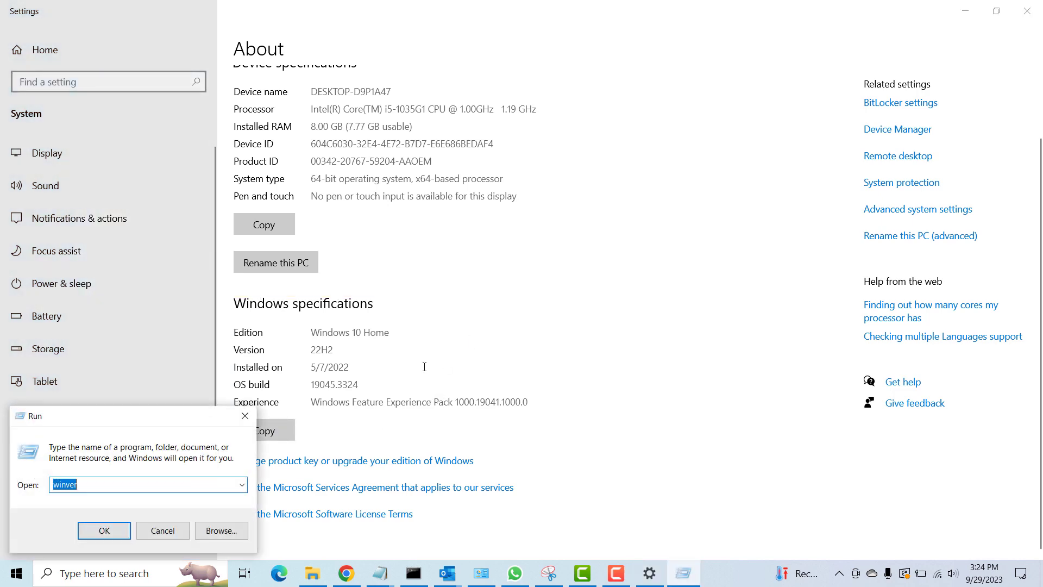
type("note")
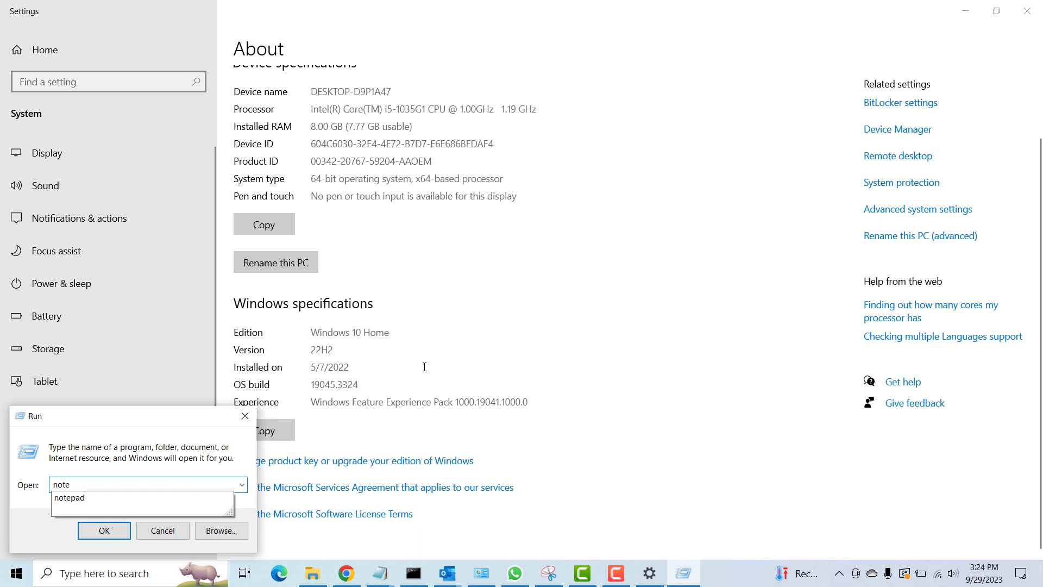
left_click(104, 530)
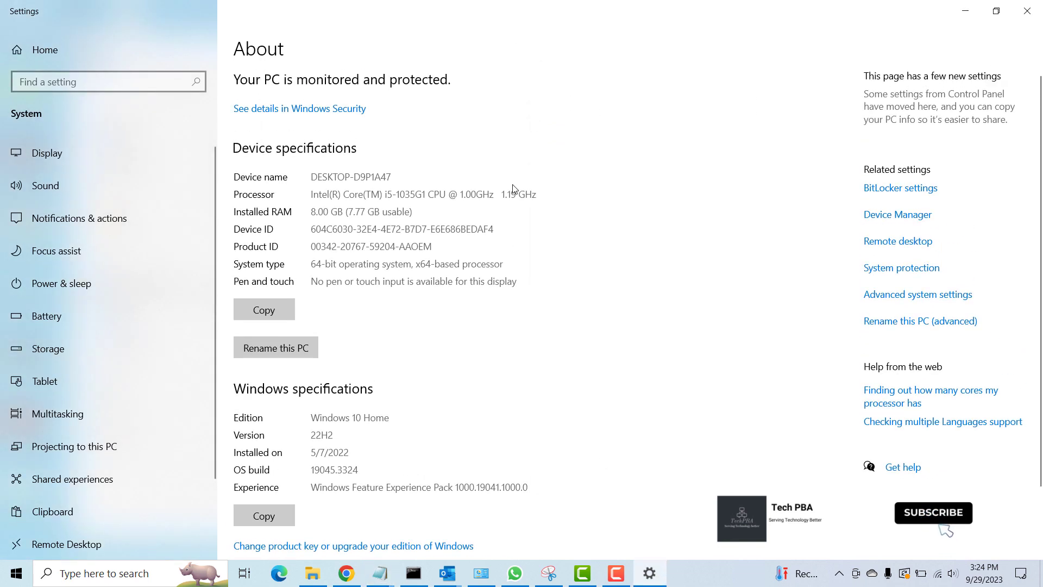
mouse_move(275, 222)
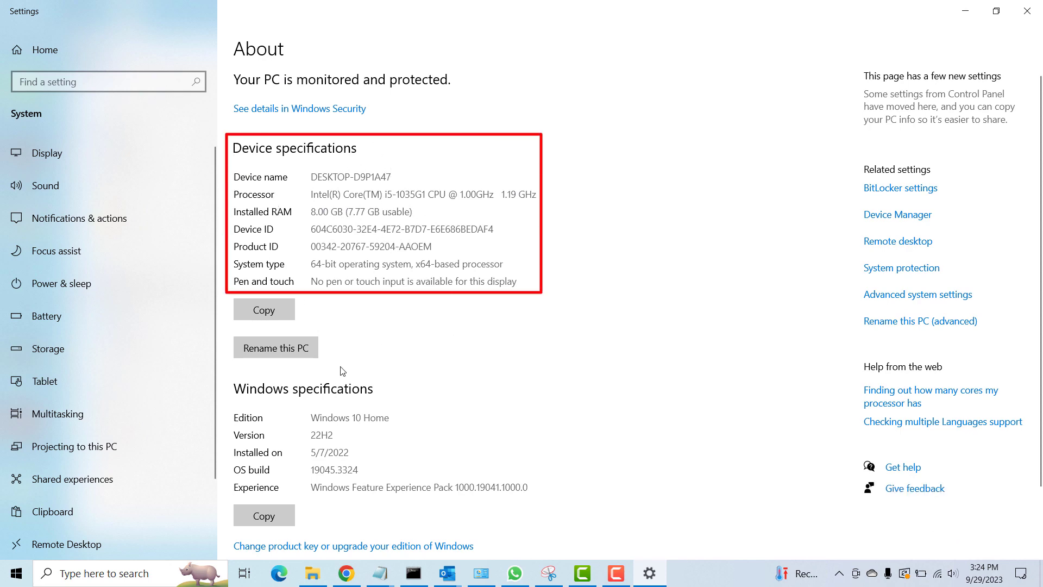
mouse_move(495, 320)
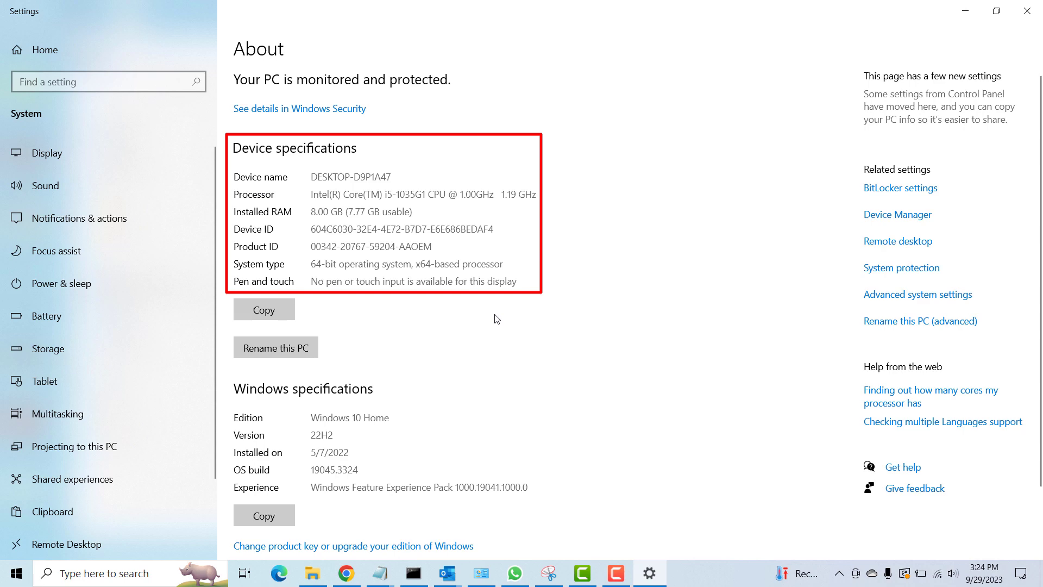